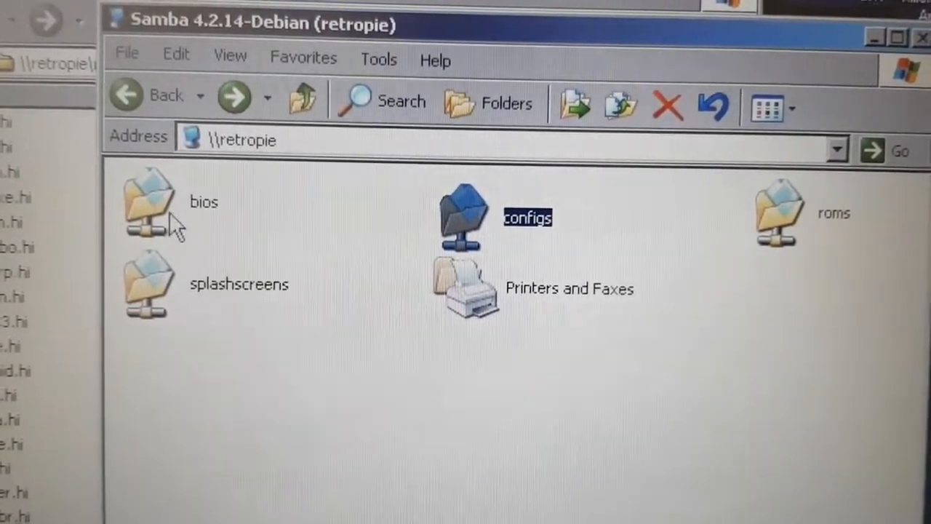
# Step: Browse into bios\mame2003 on the retropie share, then return to its top level
pyautogui.doubleClick(145, 202)
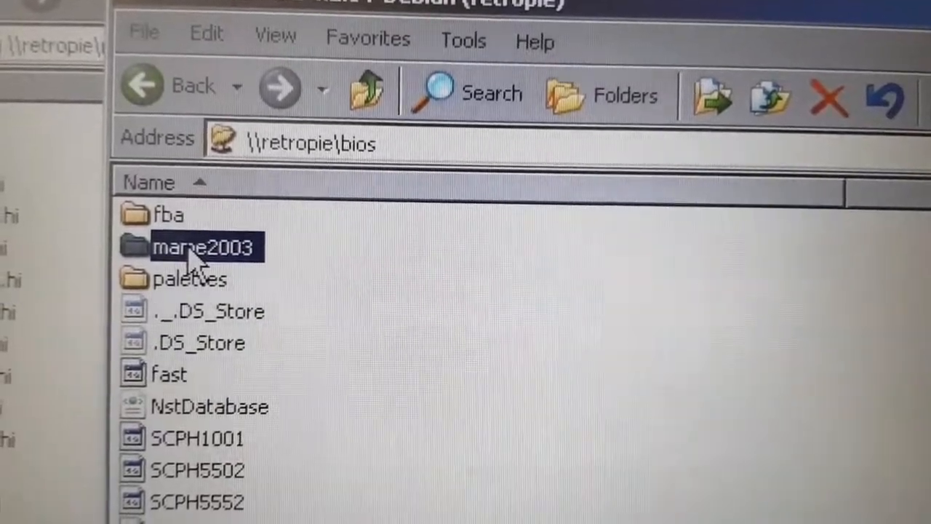
pyautogui.doubleClick(203, 248)
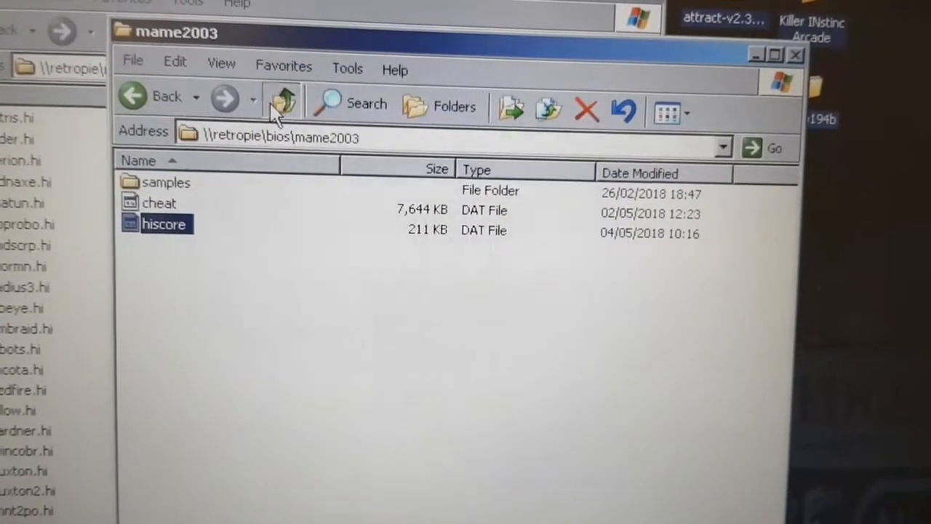
pyautogui.click(282, 102)
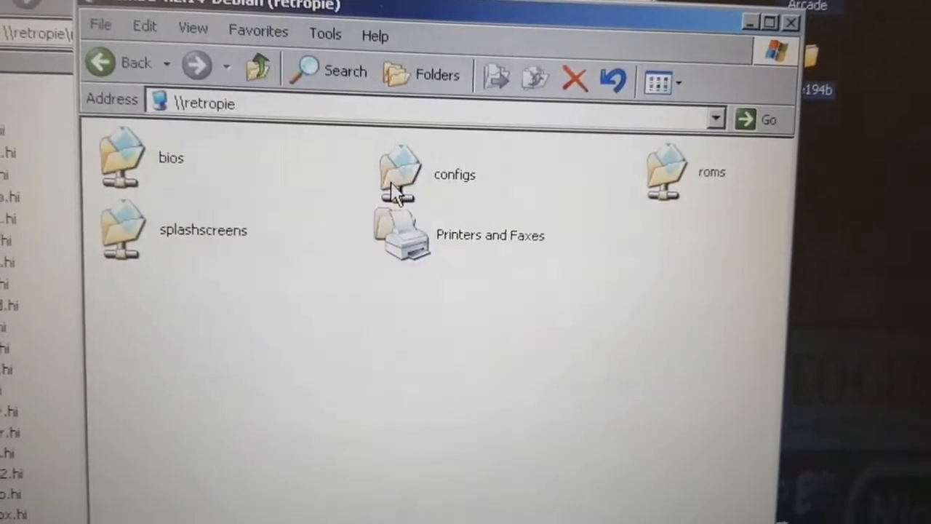
# Step: Enter the configs folder holding retroarch and retroarch-core-options
pyautogui.click(398, 174)
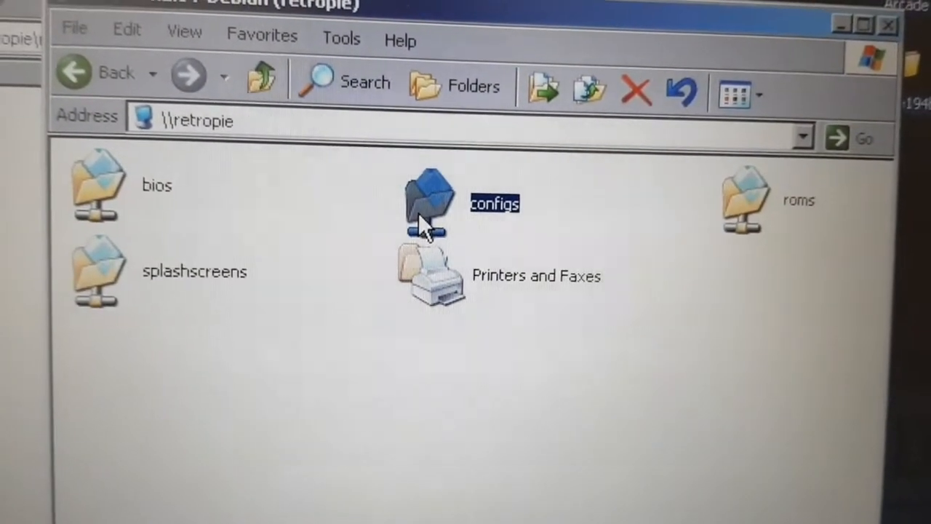
pyautogui.doubleClick(429, 201)
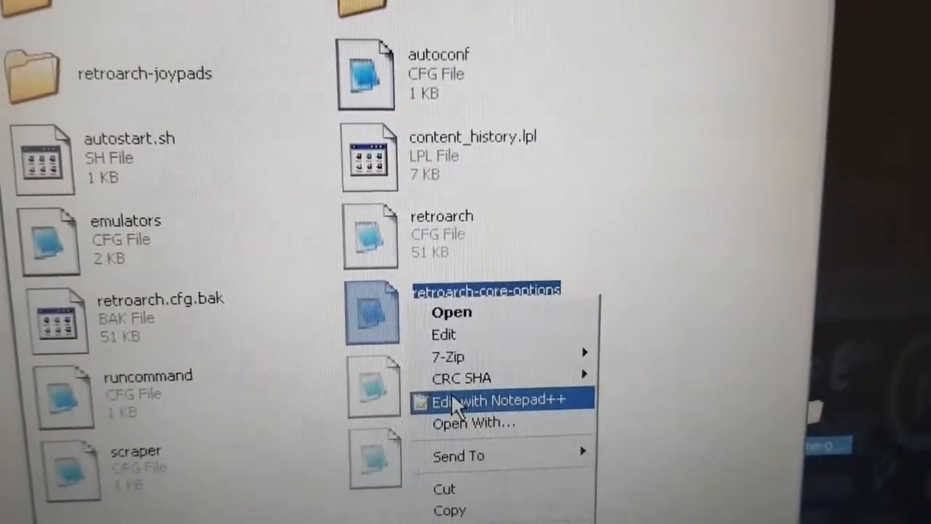
pyautogui.click(495, 400)
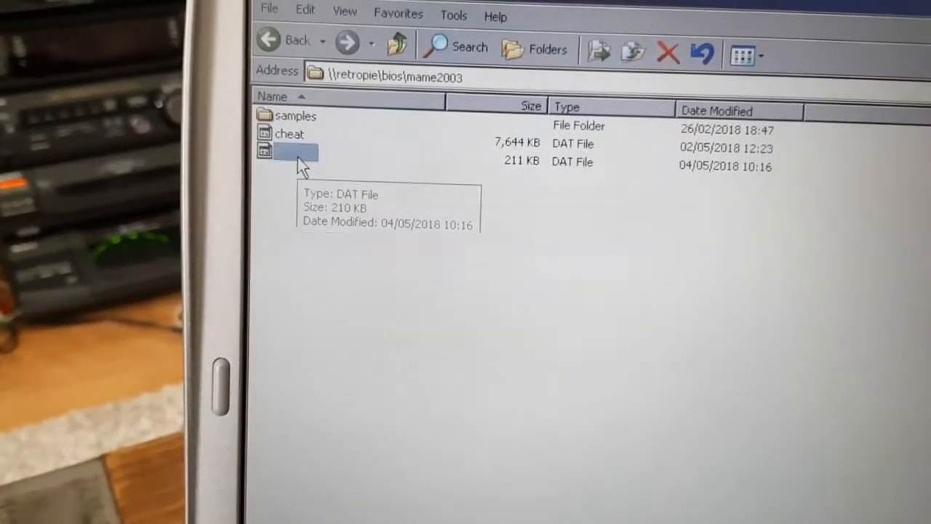
# Step: Edit the hiscore file from bios\mame2003 with Notepad++
pyautogui.rightClick(291, 150)
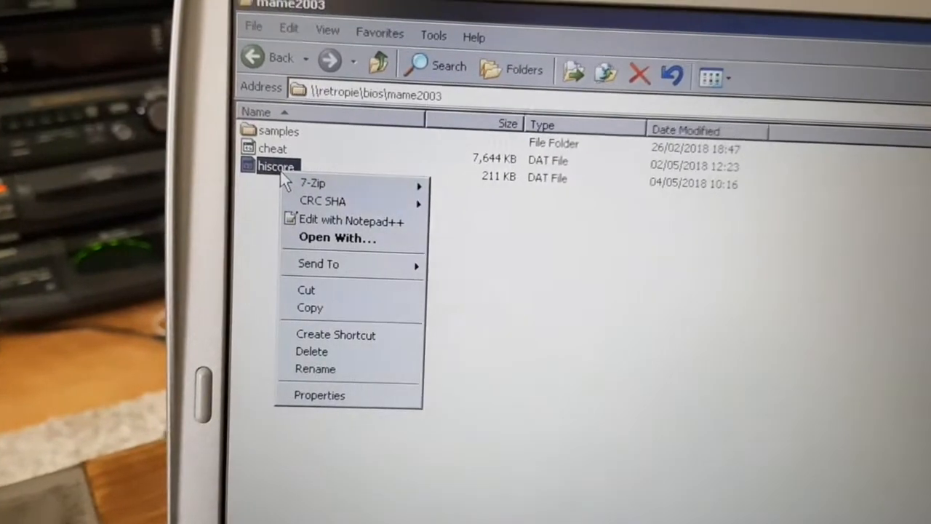
pyautogui.moveTo(320, 224)
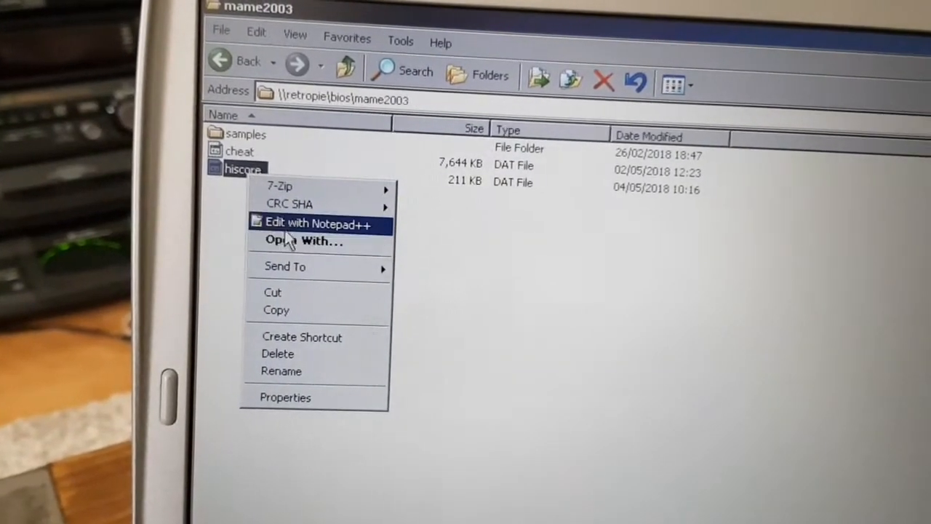
pyautogui.click(319, 224)
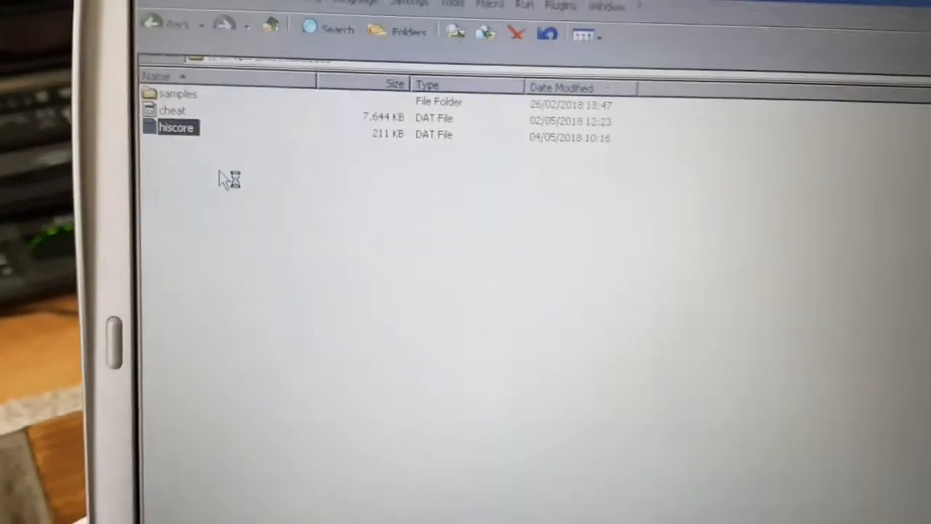
pyautogui.doubleClick(178, 128)
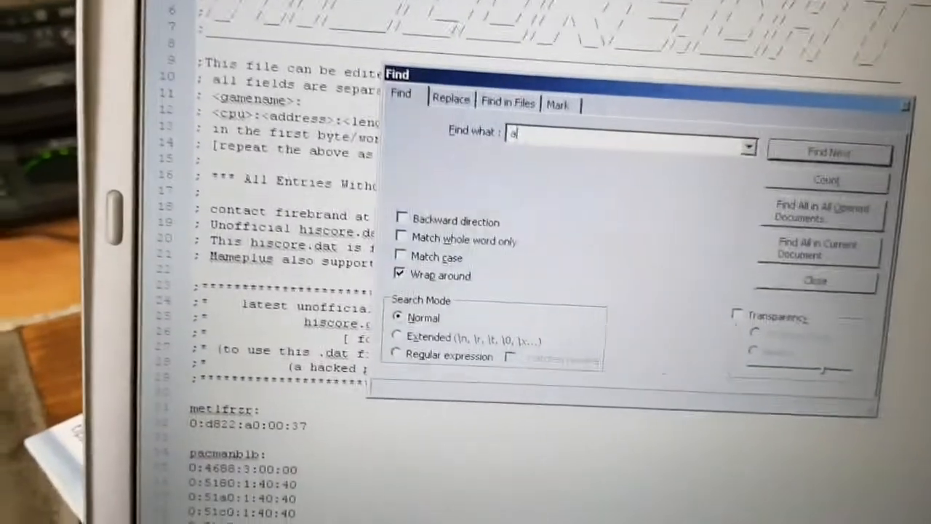
# Step: Search hiscore.dat for 'tetr' to reach the atetris.c section
pyautogui.write('tetr')
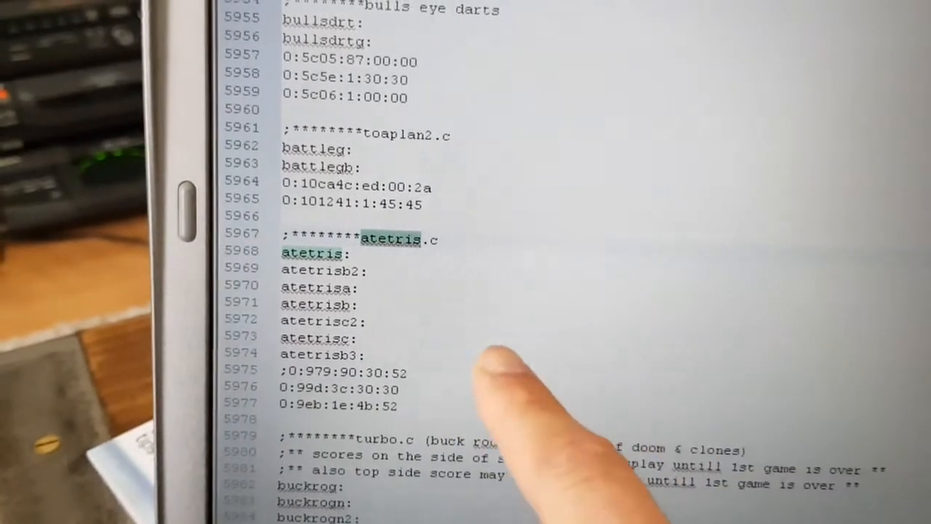
pyautogui.scroll(-3)
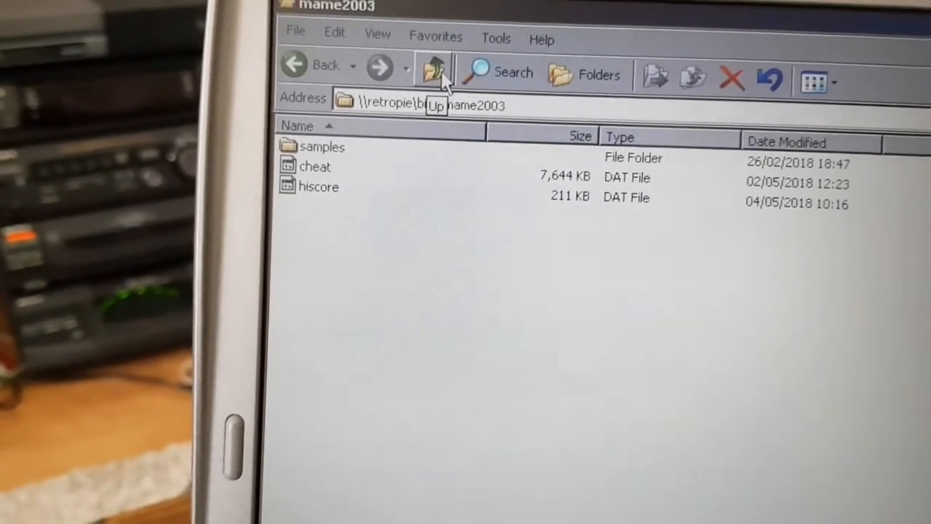
# Step: Navigate from the share root into roms\arcade\mame2003 with its cfg, hi and nvram subfolders
pyautogui.click(433, 70)
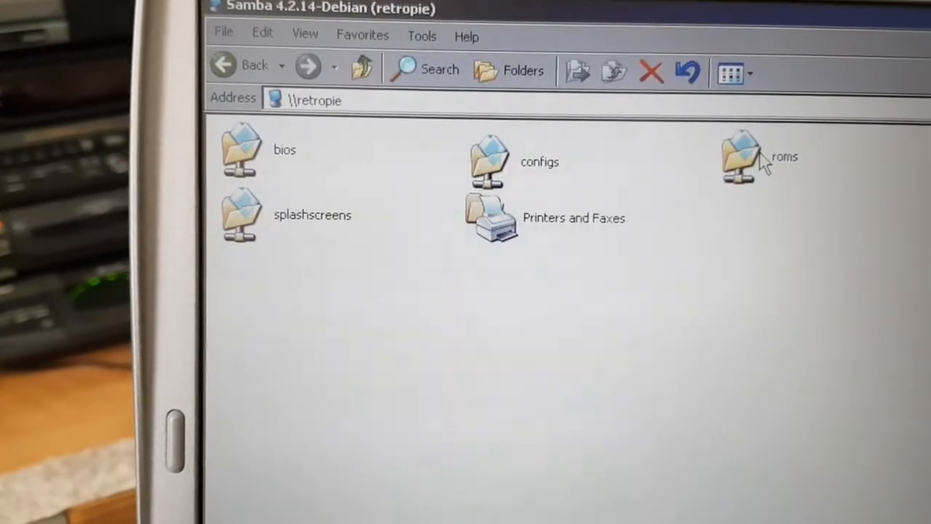
pyautogui.doubleClick(739, 157)
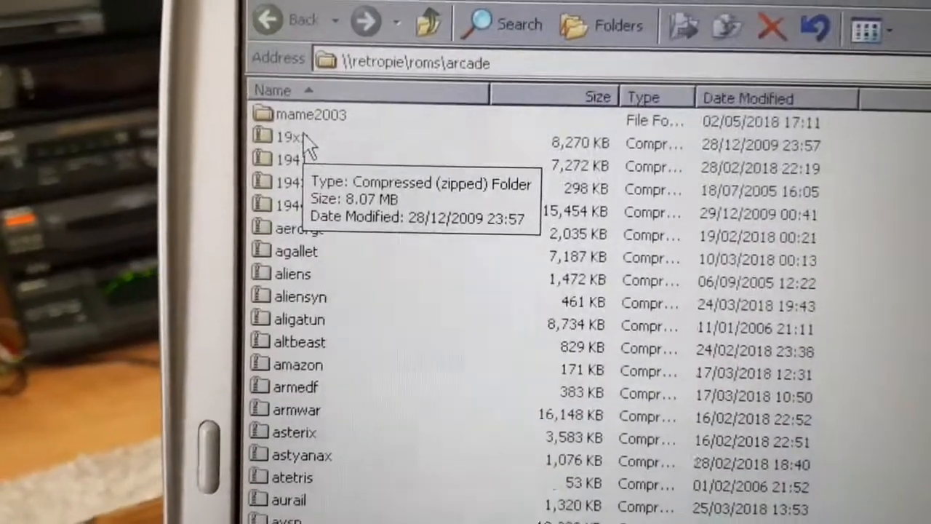
pyautogui.doubleClick(311, 113)
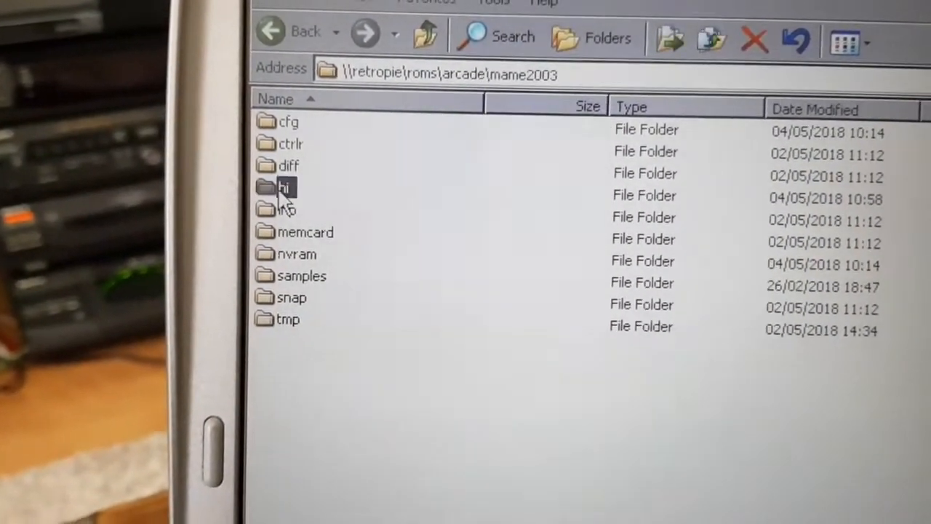
pyautogui.doubleClick(284, 186)
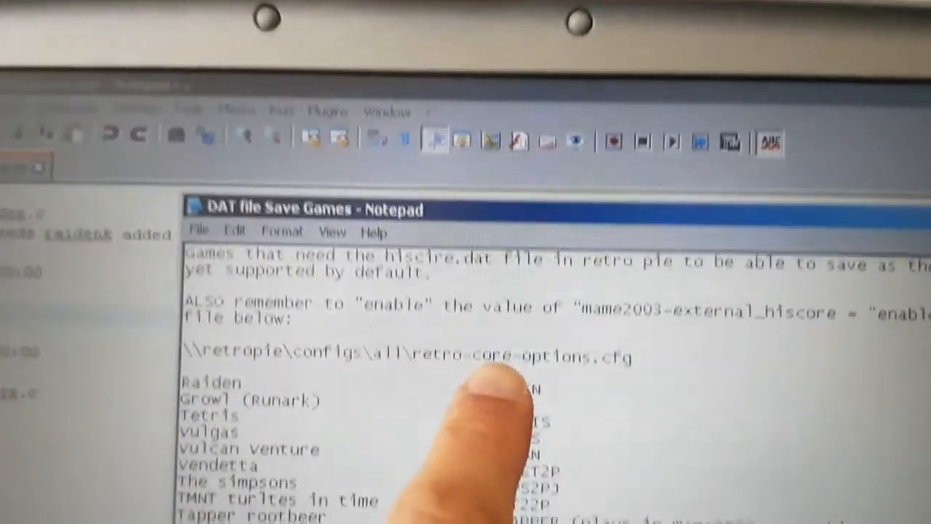
# Step: Scroll the DAT file Save Games note down through the game list to the footnotes
pyautogui.scroll(-3)
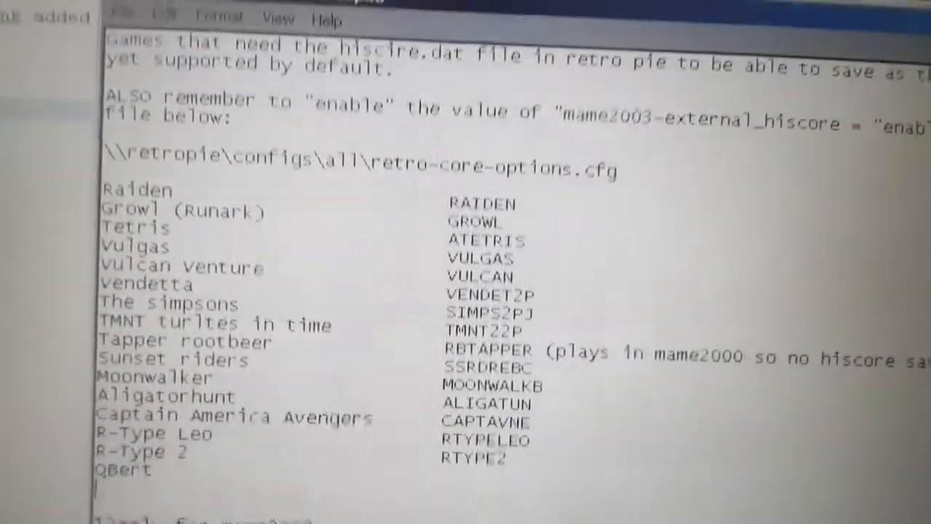
pyautogui.scroll(-3)
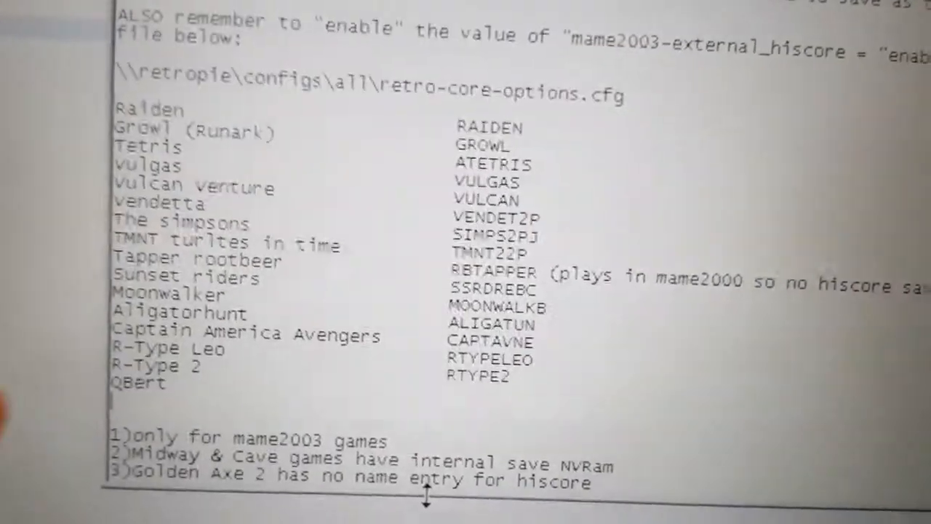